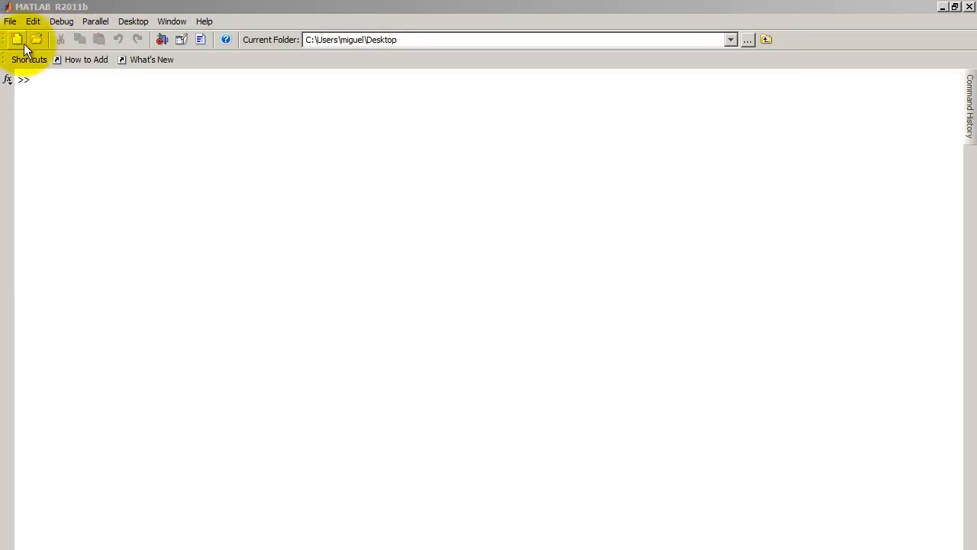
Create a new script containing 'clear all' and 'clc', saved as Untitled2.m
{"action": "left_click", "coordinate": [10, 21]}
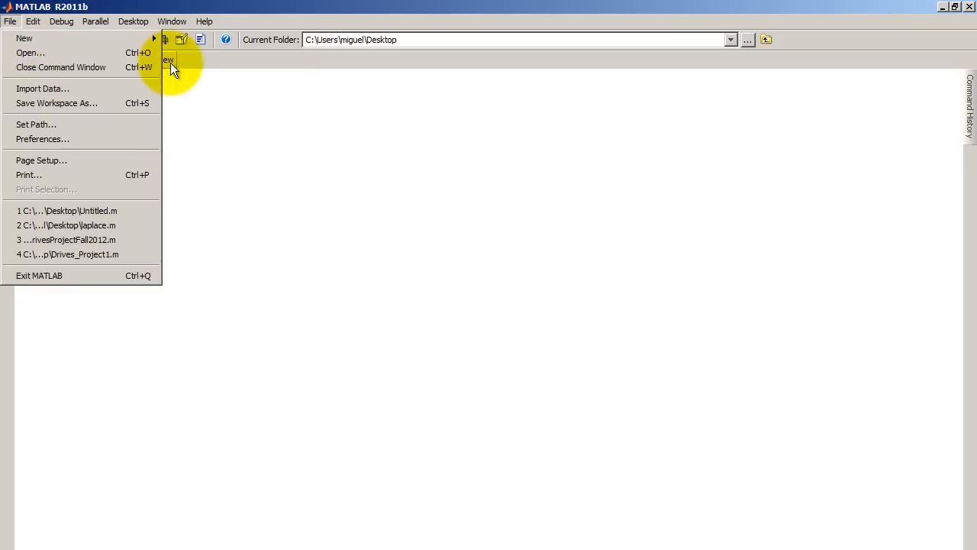
{"action": "left_click", "coordinate": [24, 38]}
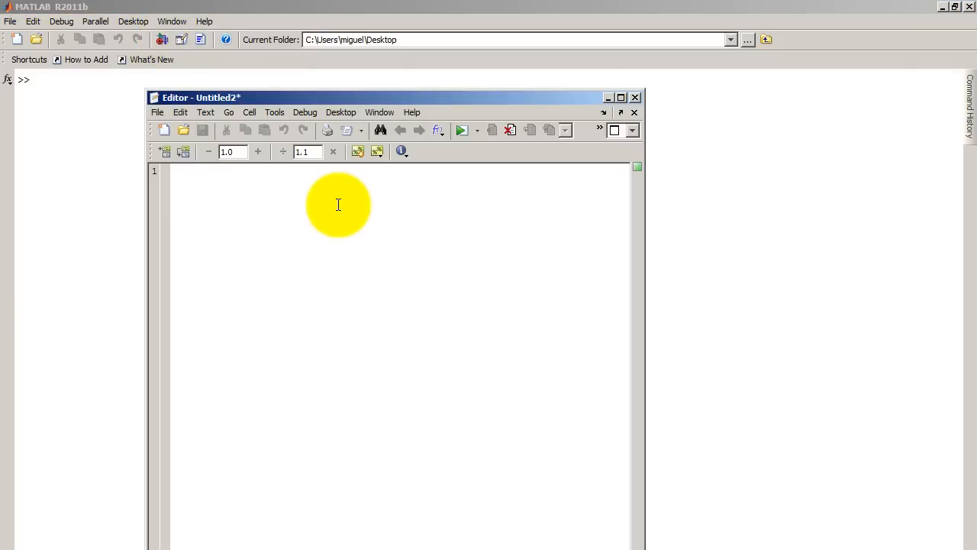
{"action": "type", "text": "clear all"}
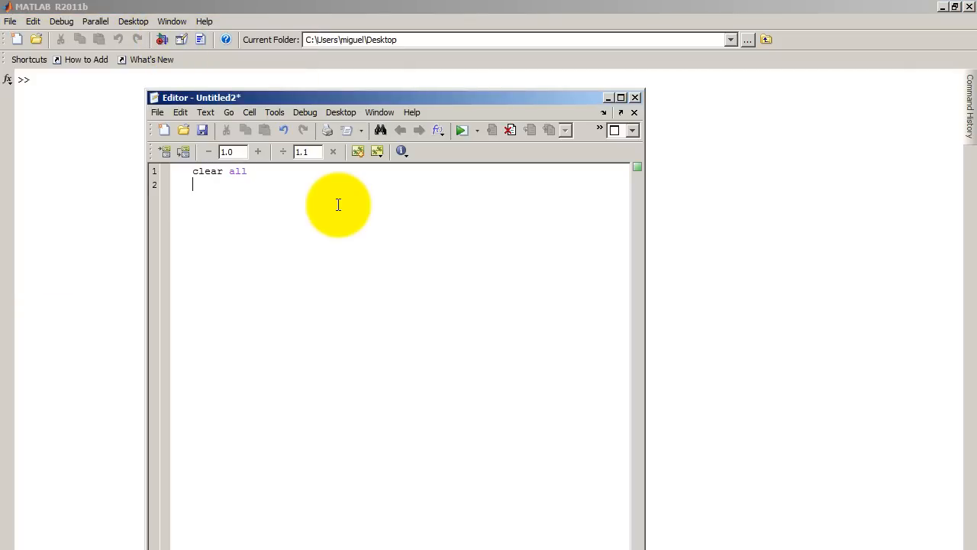
{"action": "type", "text": "clc"}
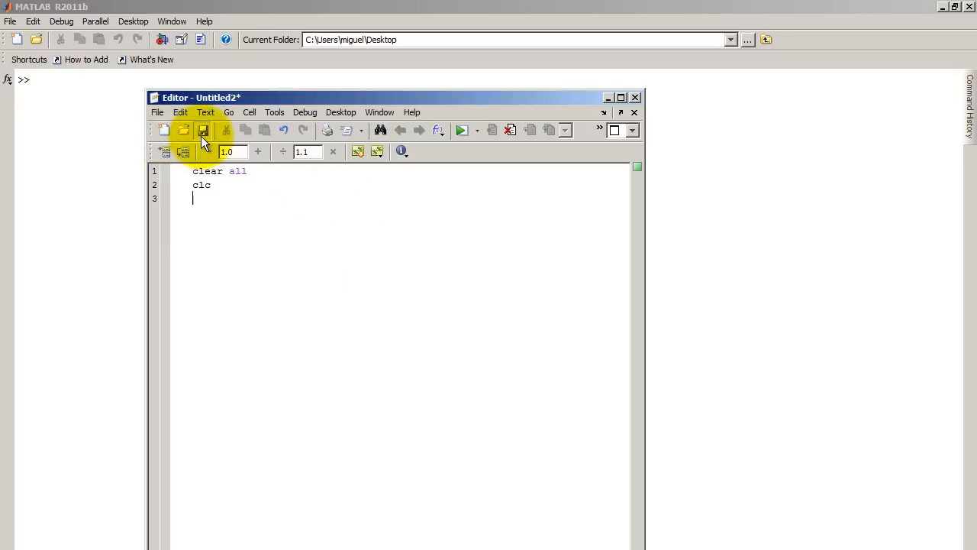
{"action": "left_click", "coordinate": [203, 130]}
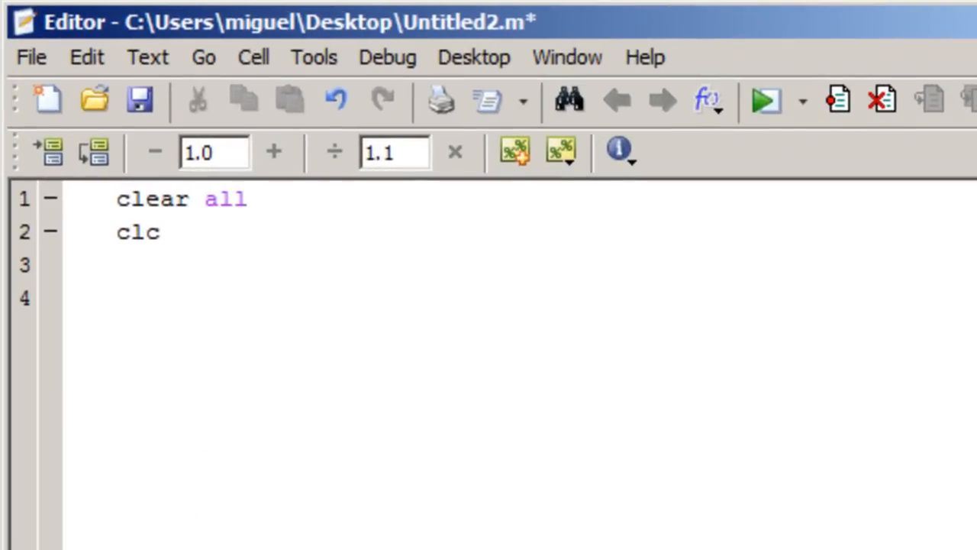
Define the time vector t=-20:20; in the script
{"action": "type", "text": "t=:"}
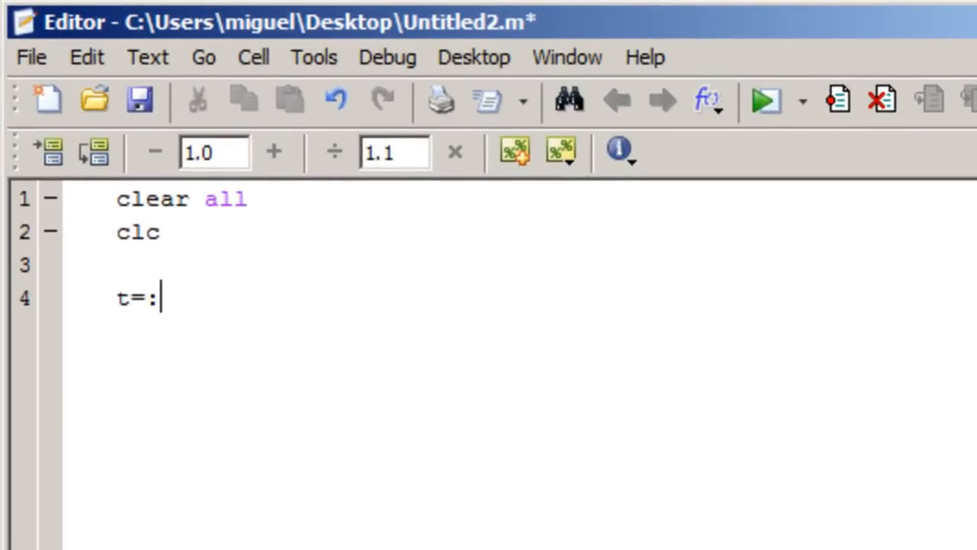
{"action": "type", "text": "-"}
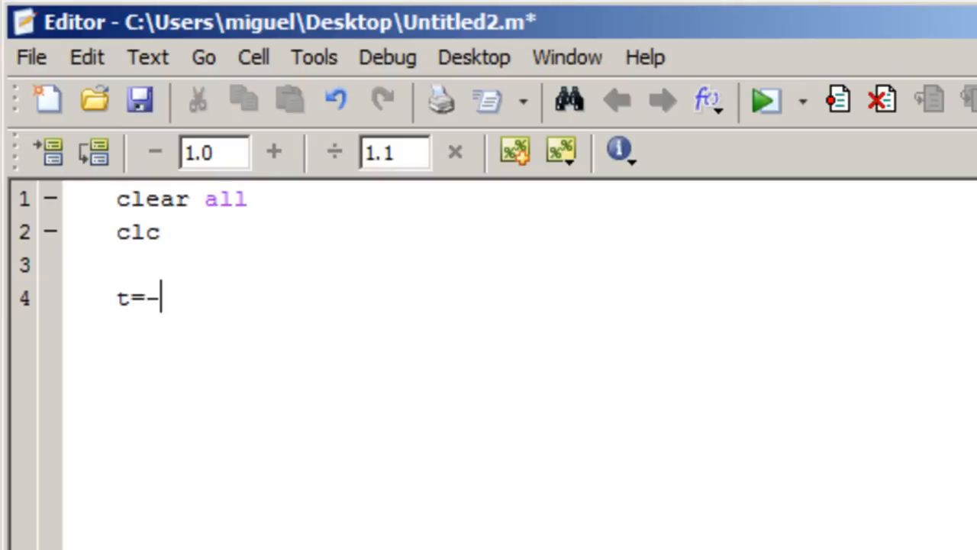
{"action": "type", "text": "20"}
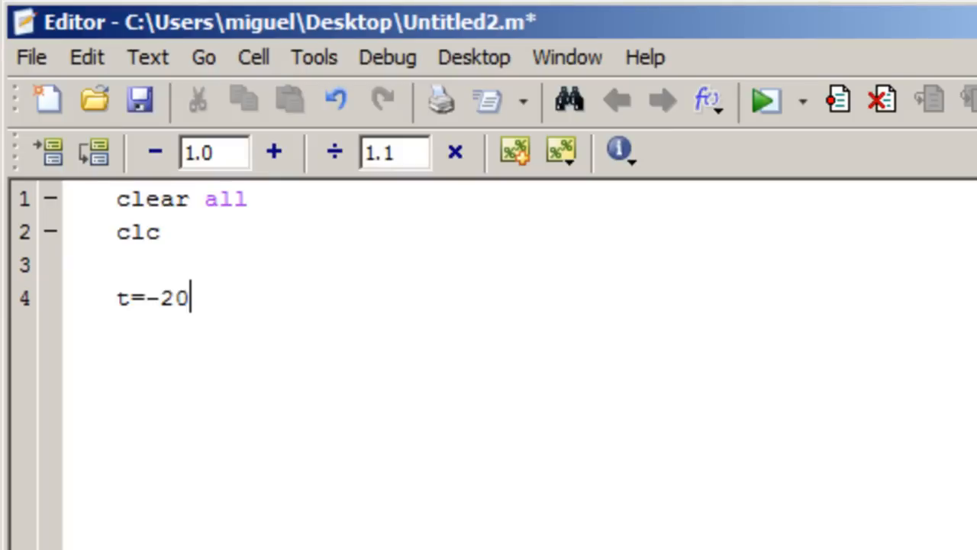
{"action": "type", "text": ":20"}
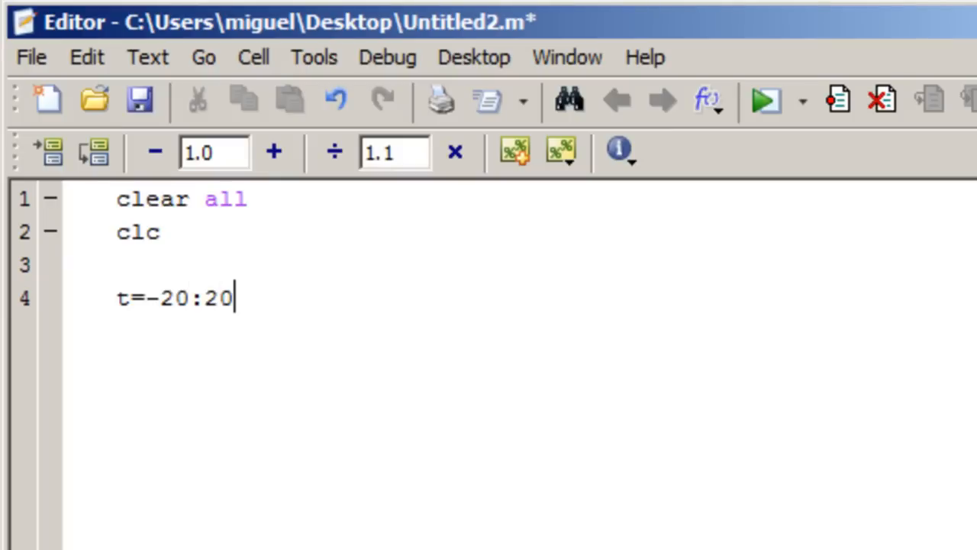
{"action": "type", "text": ";"}
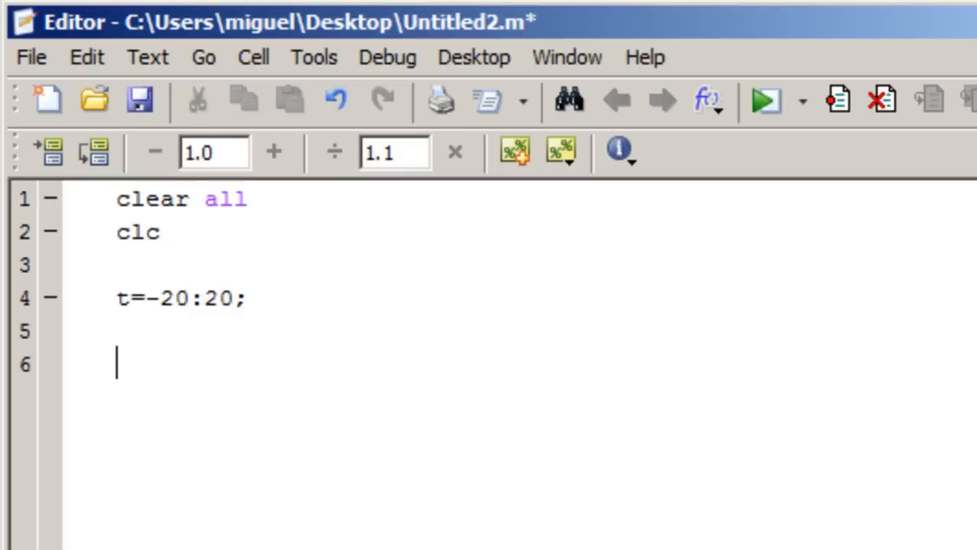
Add y=heaviside(t); below t, followed by a plot(t,y) line
{"action": "type", "text": "u"}
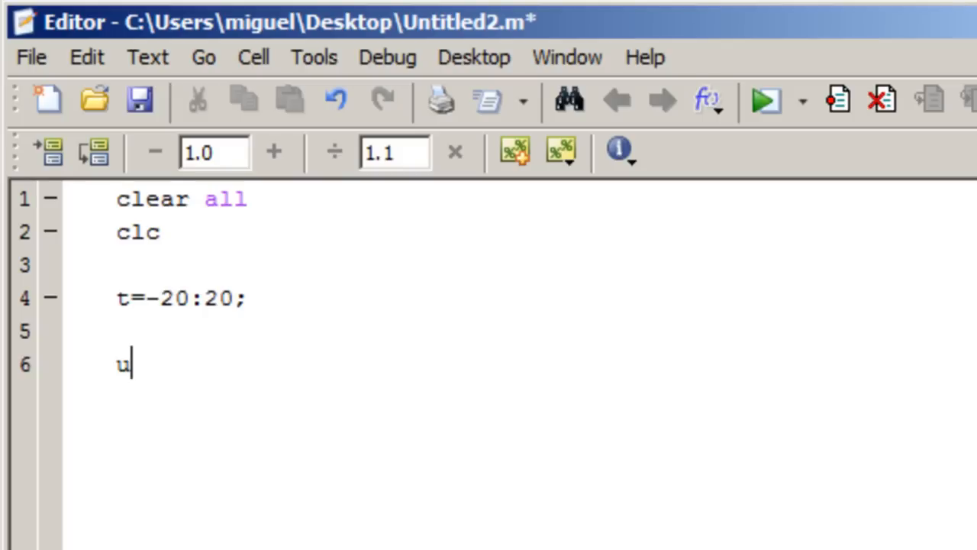
{"action": "type", "text": "(t)"}
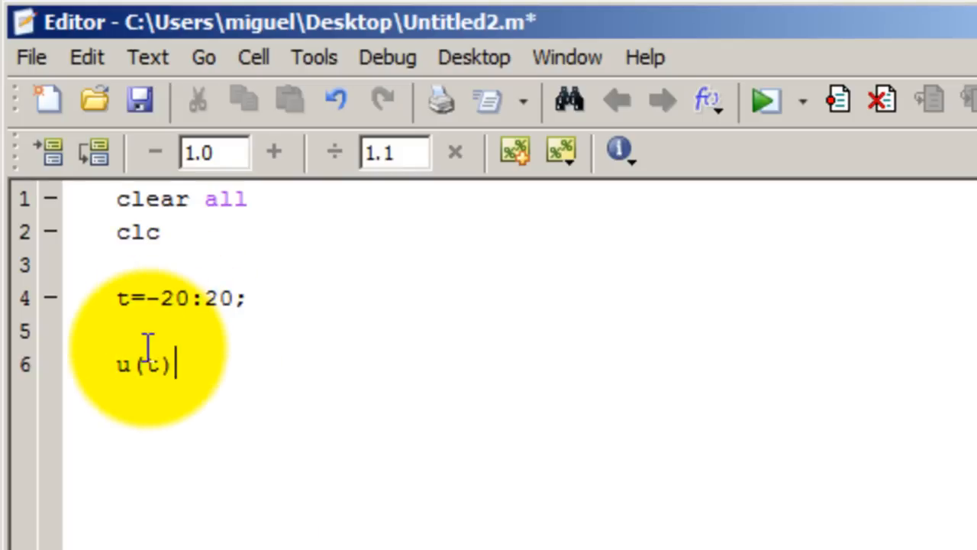
{"action": "type", "text": "heavisi"}
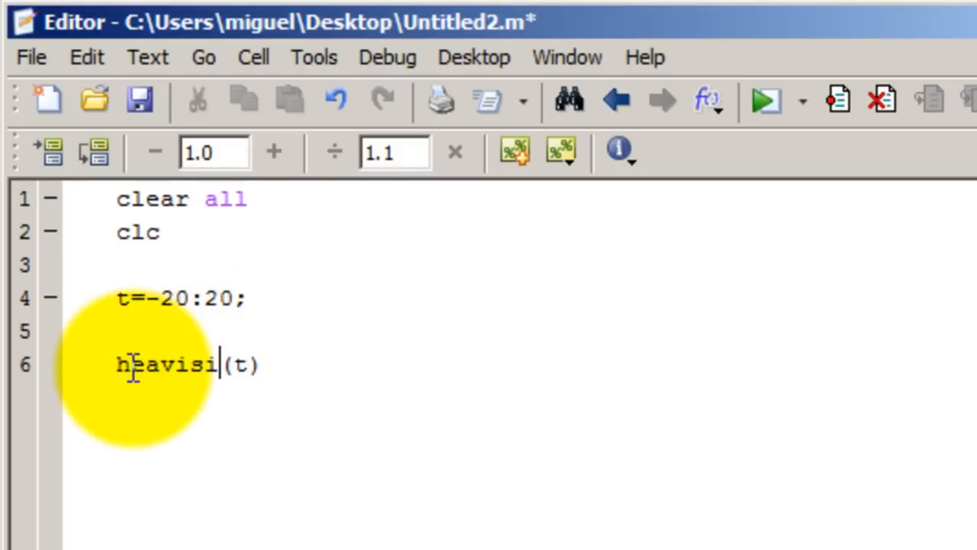
{"action": "type", "text": "de"}
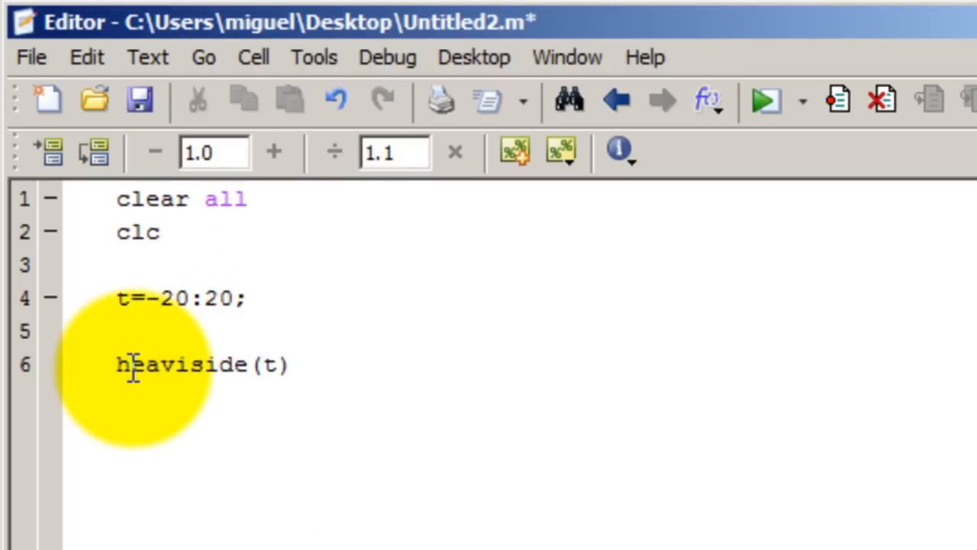
{"action": "type", "text": "y="}
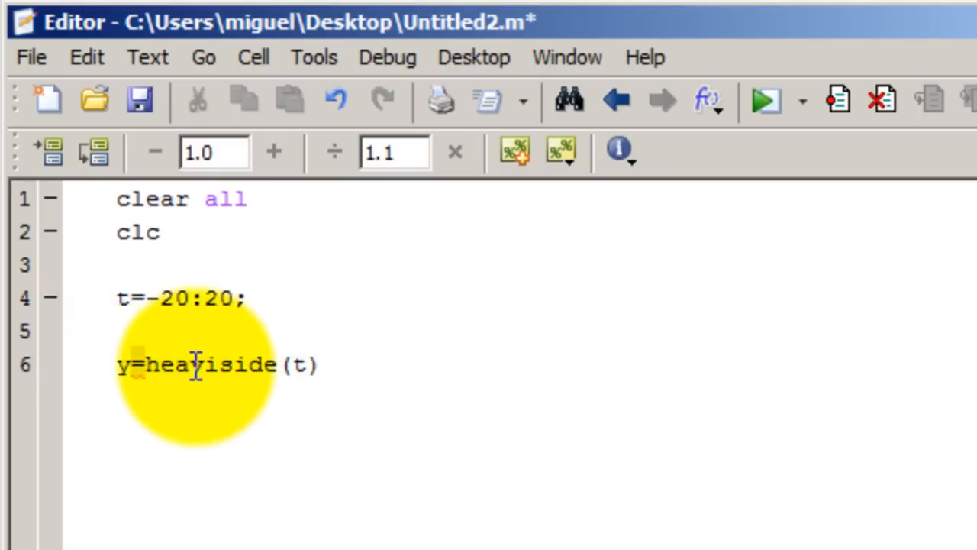
{"action": "type", "text": ";"}
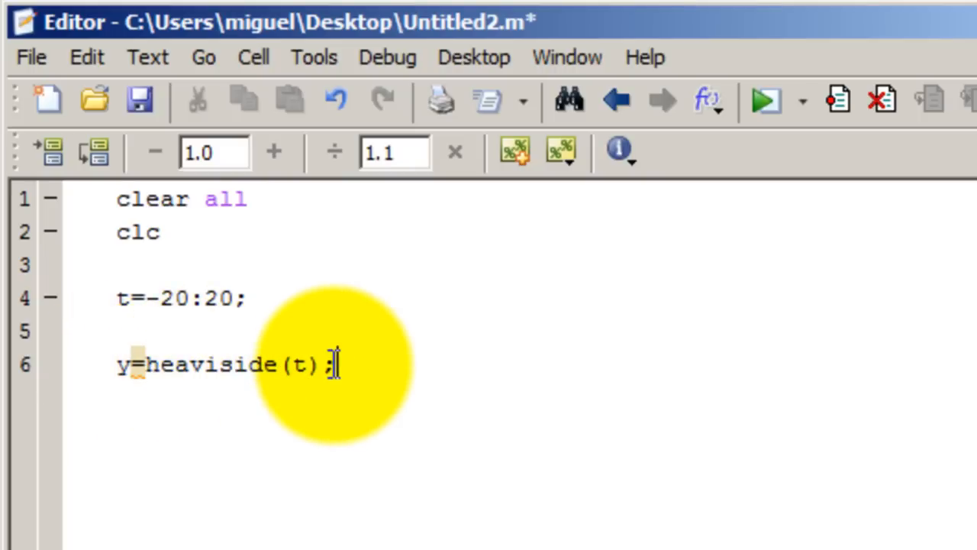
{"action": "key", "text": "Backspace"}
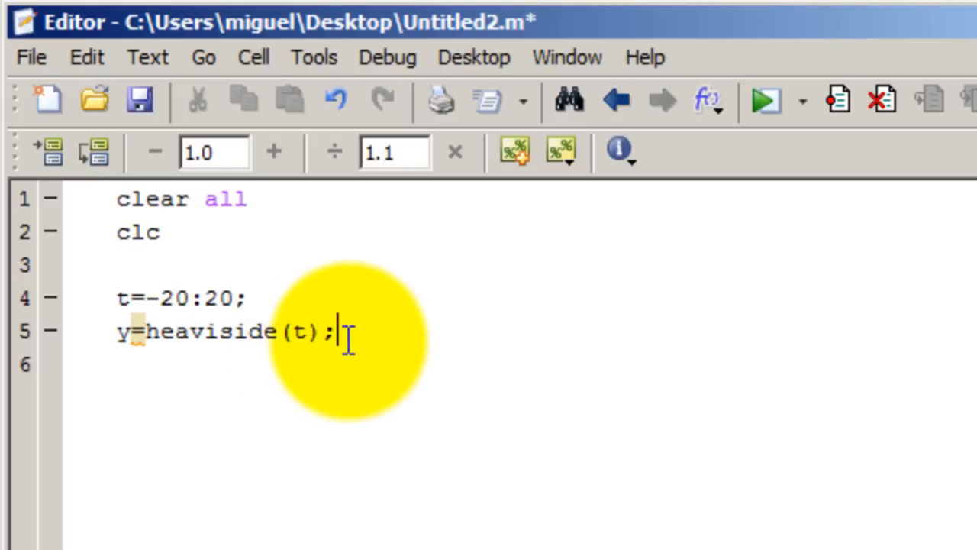
{"action": "type", "text": "plot(t"}
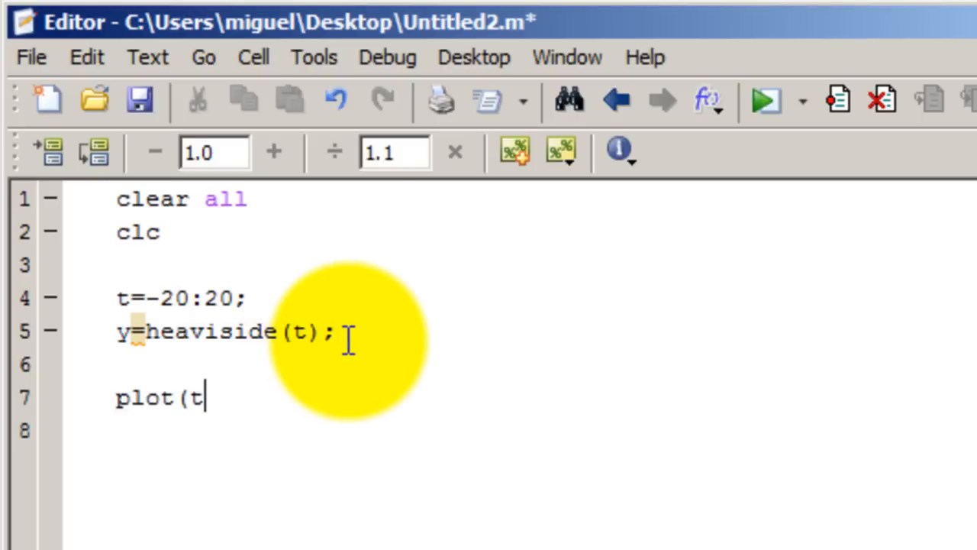
{"action": "type", "text": ",y)"}
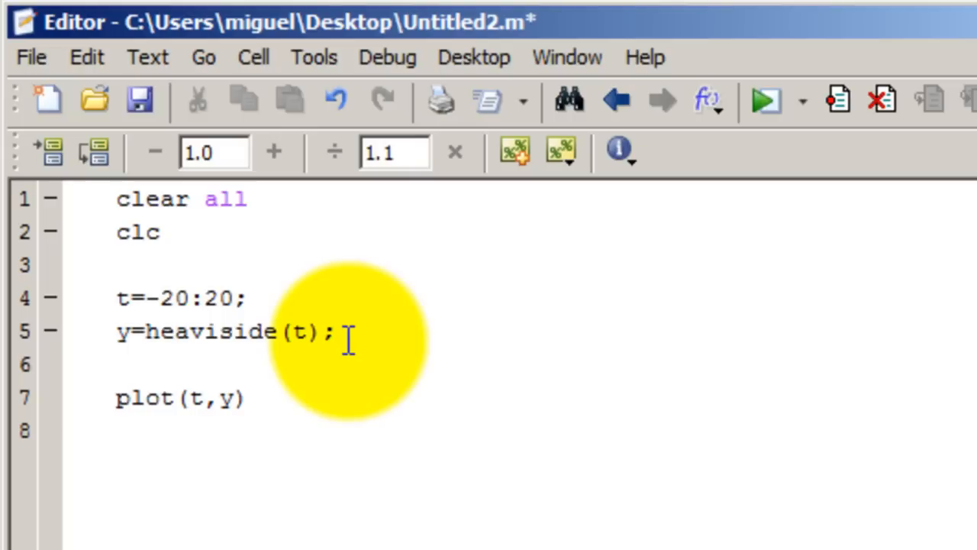
Add axis([-10 10 -2 2]) to limit the plot, then save the script
{"action": "type", "text": "axis("}
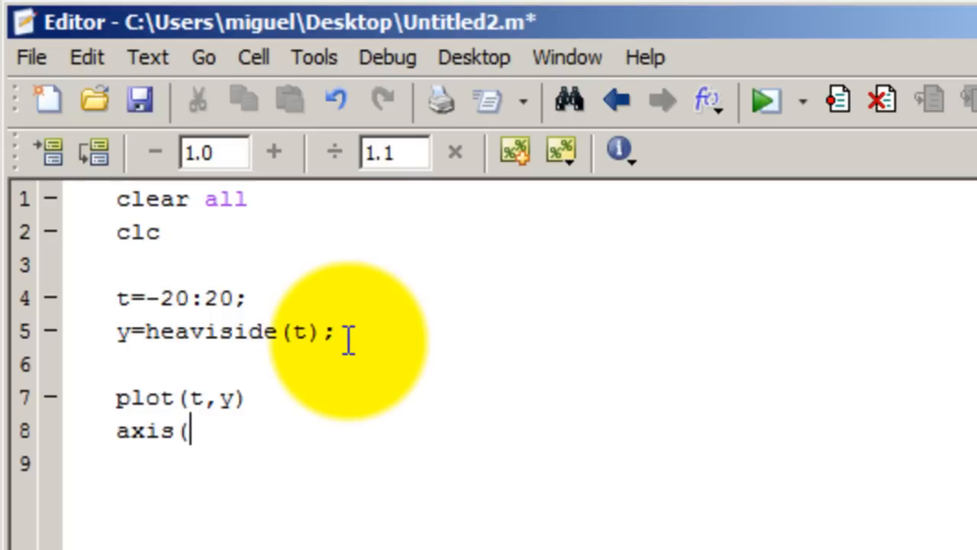
{"action": "type", "text": "("}
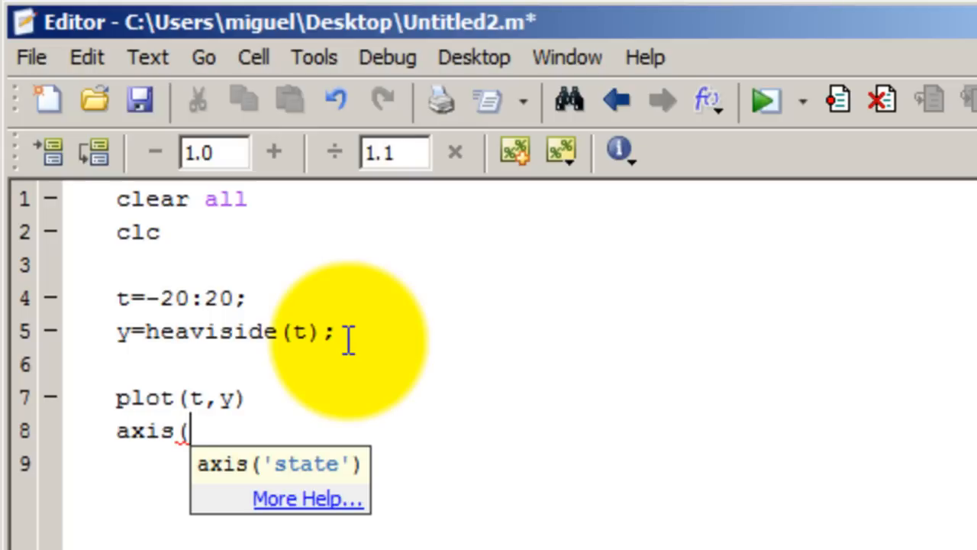
{"action": "type", "text": "["}
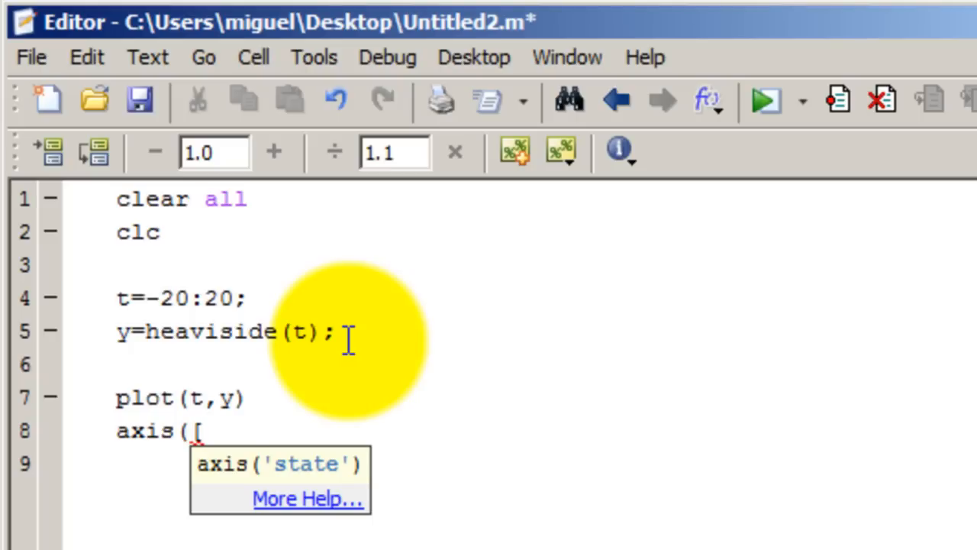
{"action": "type", "text": "-1"}
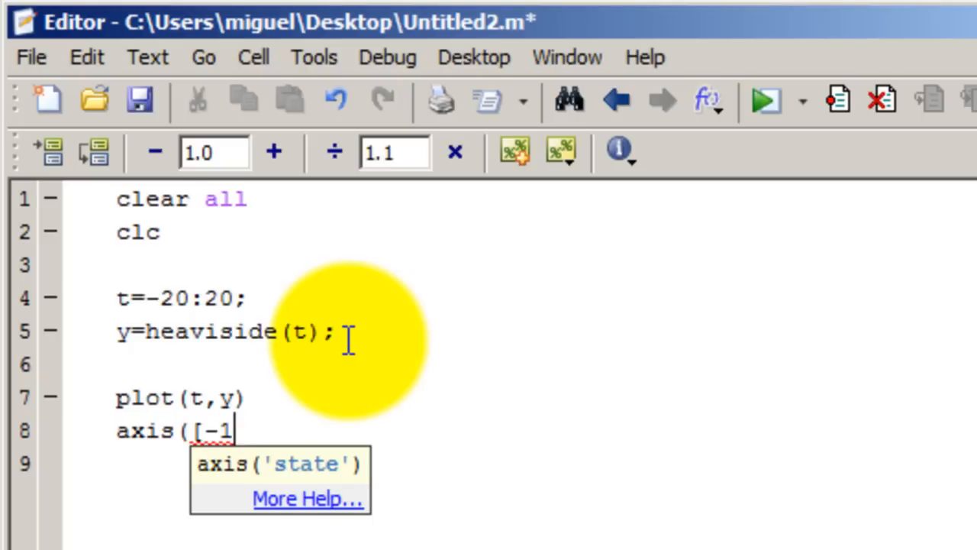
{"action": "type", "text": "0 10"}
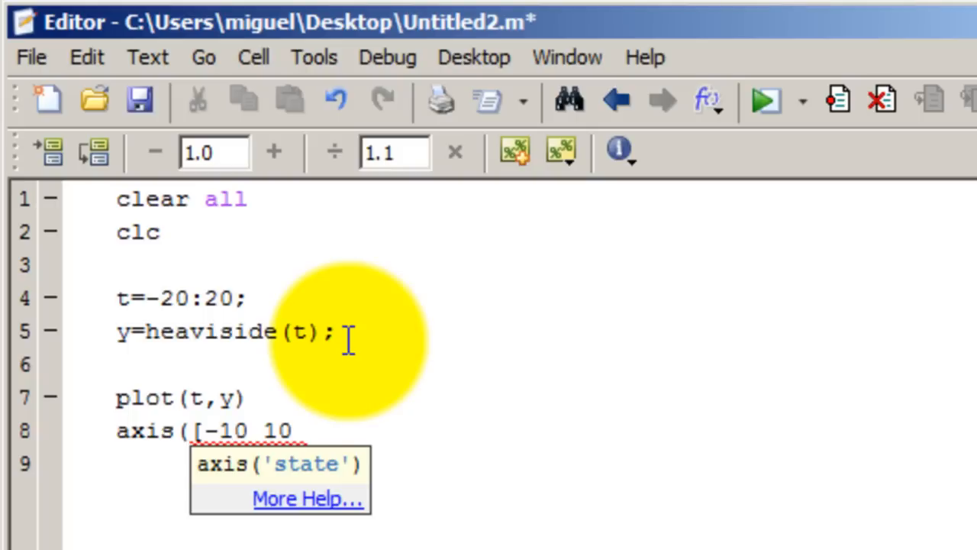
{"action": "type", "text": "-2 2"}
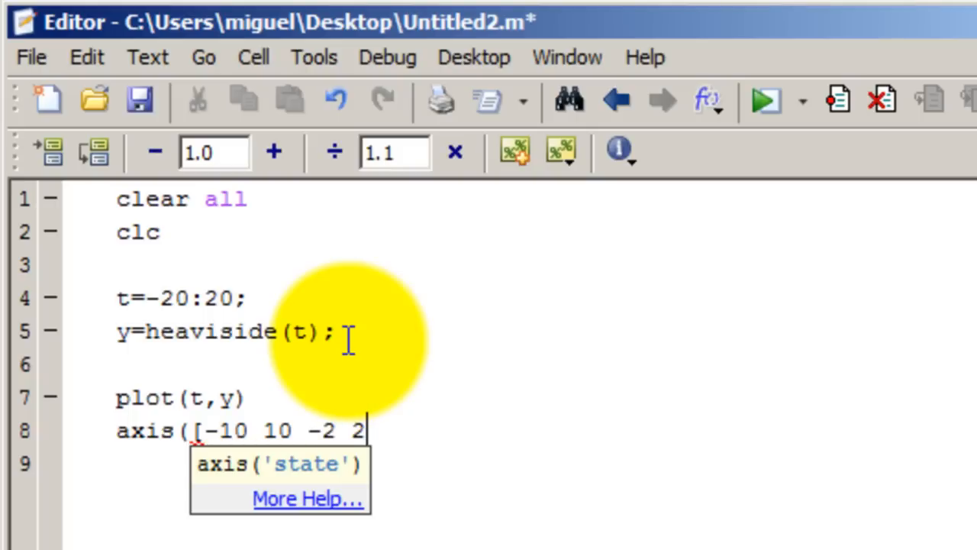
{"action": "type", "text": "])"}
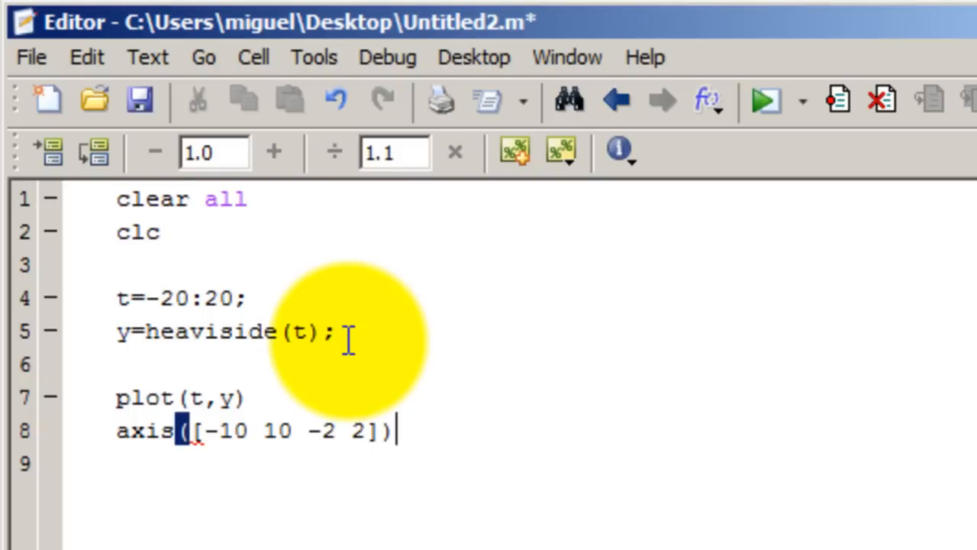
{"action": "left_click", "coordinate": [763, 100]}
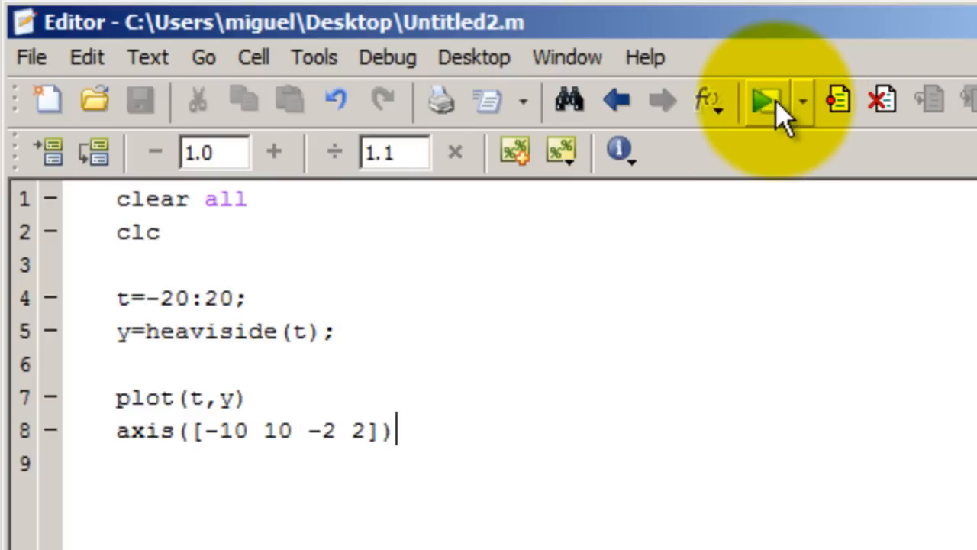
{"action": "left_click", "coordinate": [764, 100]}
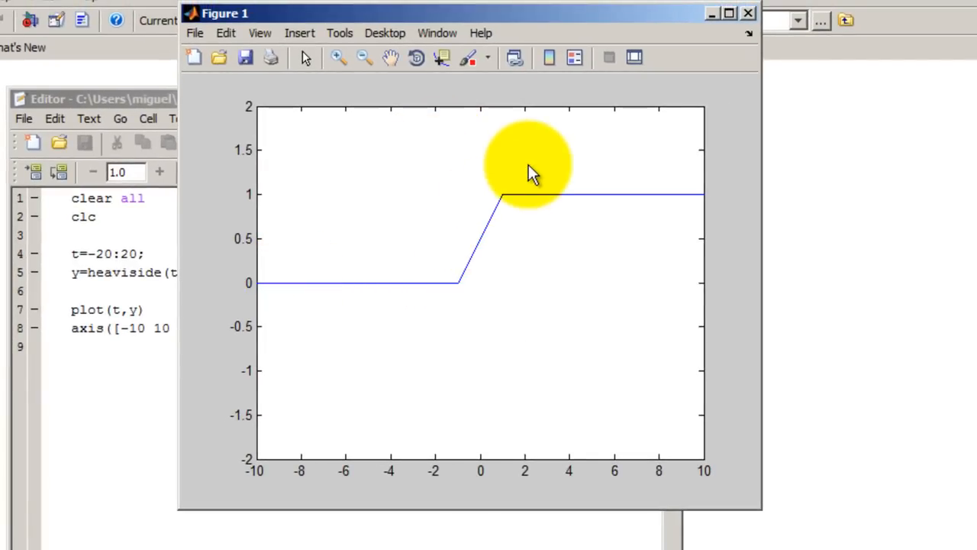
{"action": "mouse_move", "coordinate": [477, 237]}
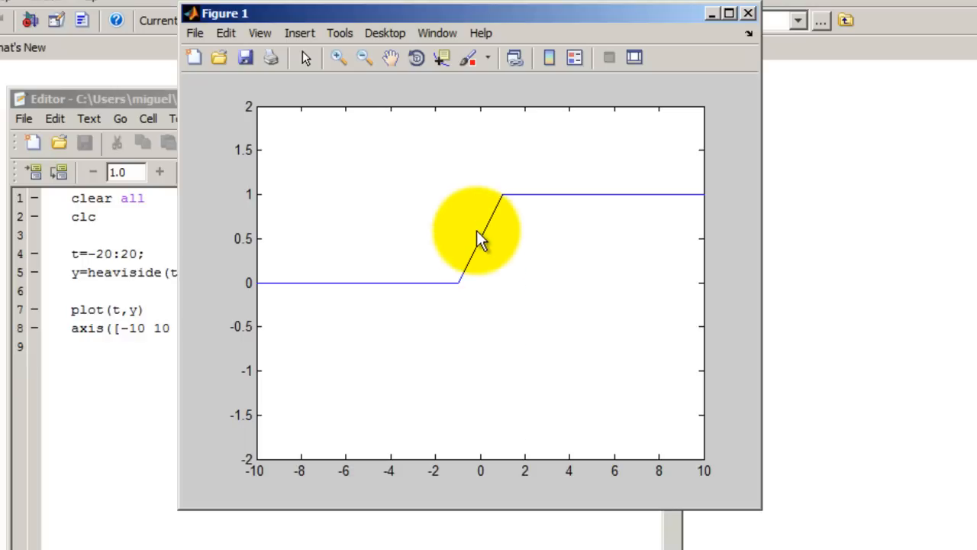
{"action": "mouse_move", "coordinate": [752, 19]}
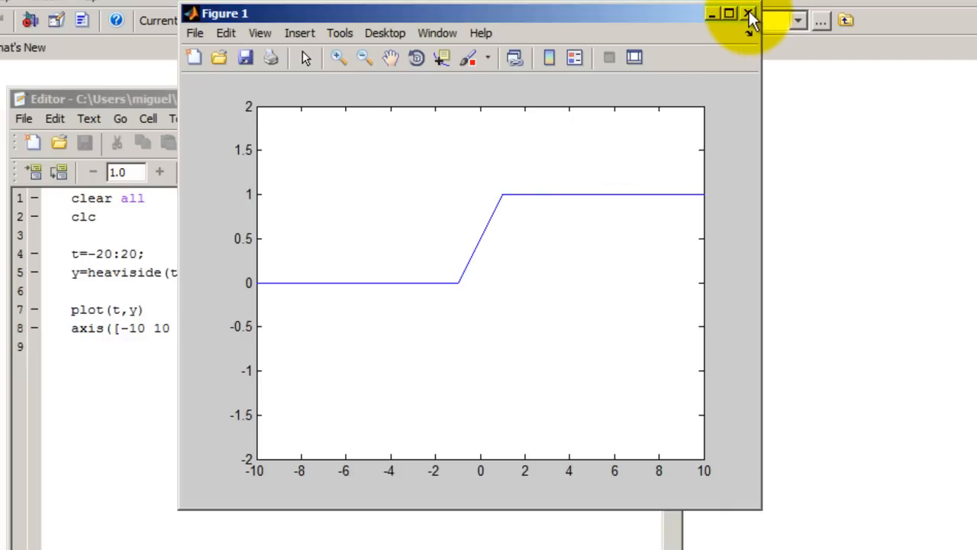
{"action": "left_click", "coordinate": [748, 14]}
{"action": "type", "text": ":"}
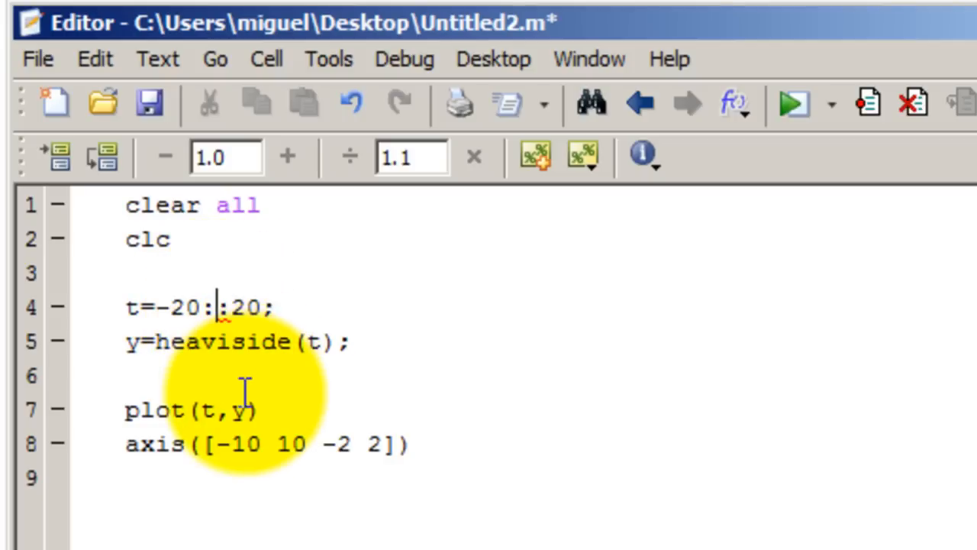
Change t to -20:0.001:20, save, and rerun for a sharp step at zero
{"action": "type", "text": "0.001"}
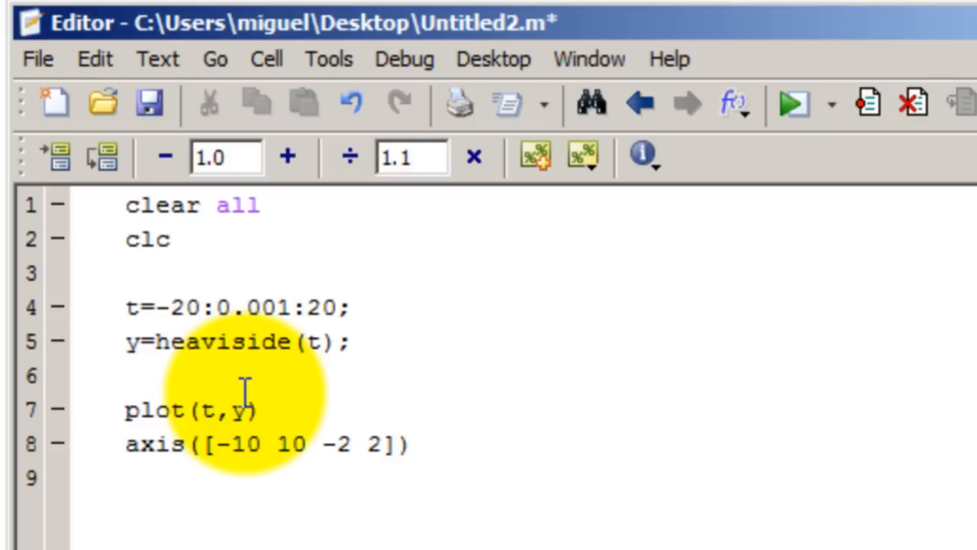
{"action": "left_click", "coordinate": [794, 103]}
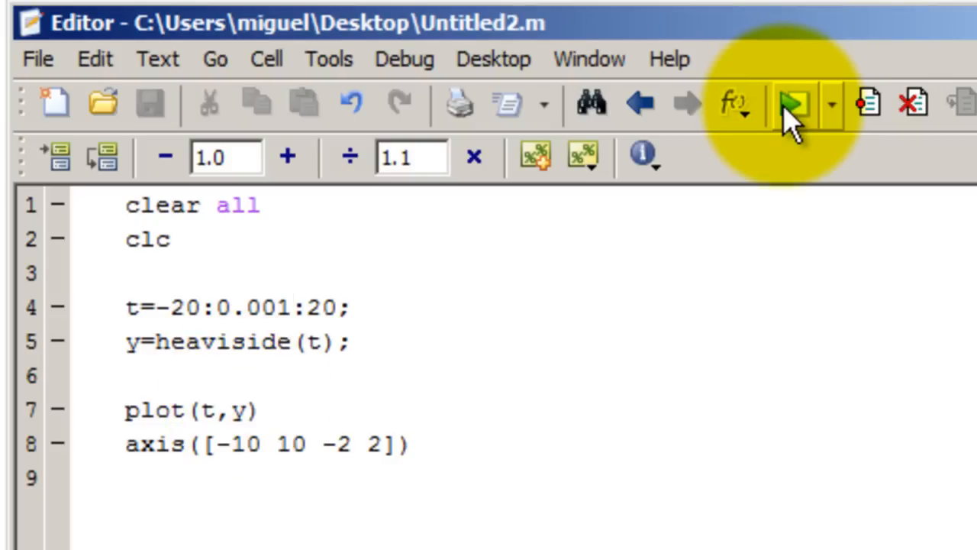
{"action": "left_click", "coordinate": [796, 103]}
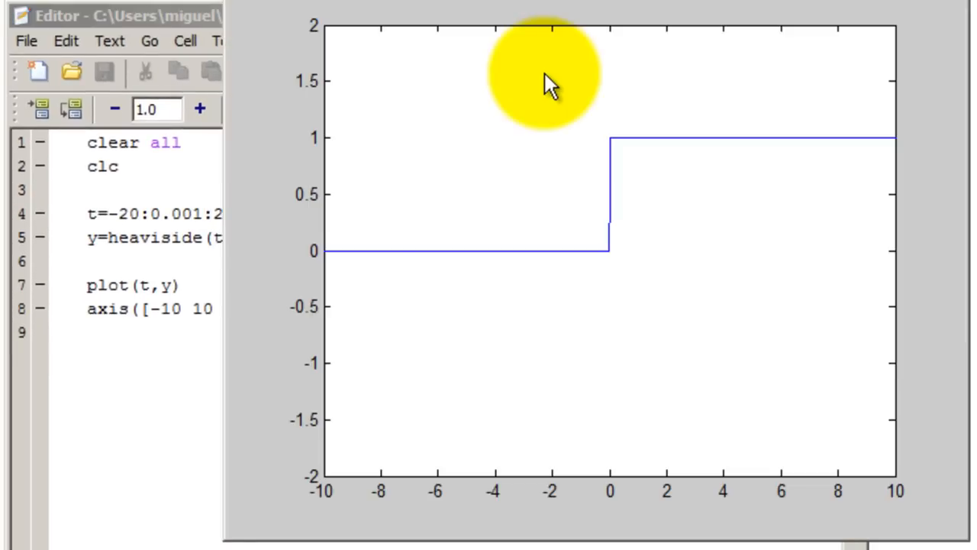
{"action": "mouse_move", "coordinate": [611, 286]}
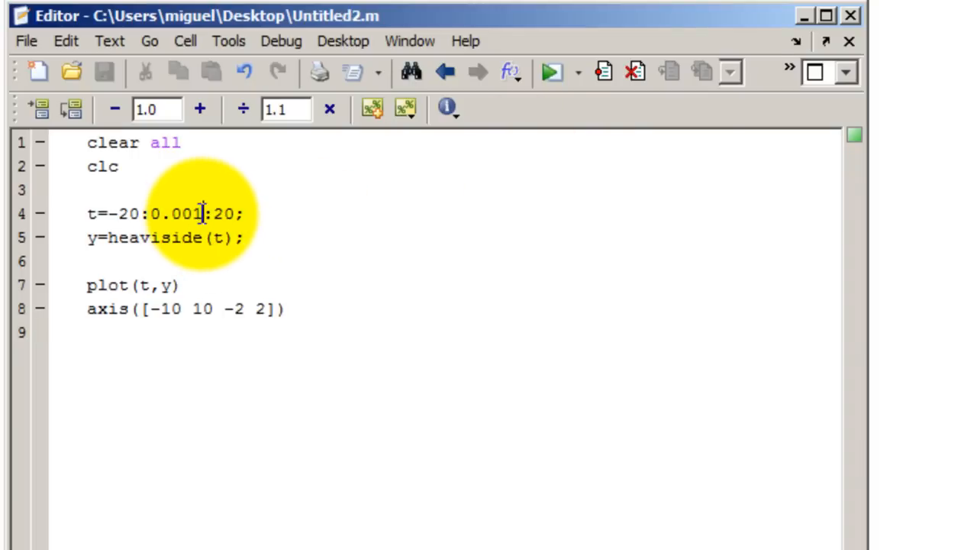
Change line 5 to y=heaviside(t-5) and rerun, plotting the step at t = 5
{"action": "double_click", "coordinate": [176, 213]}
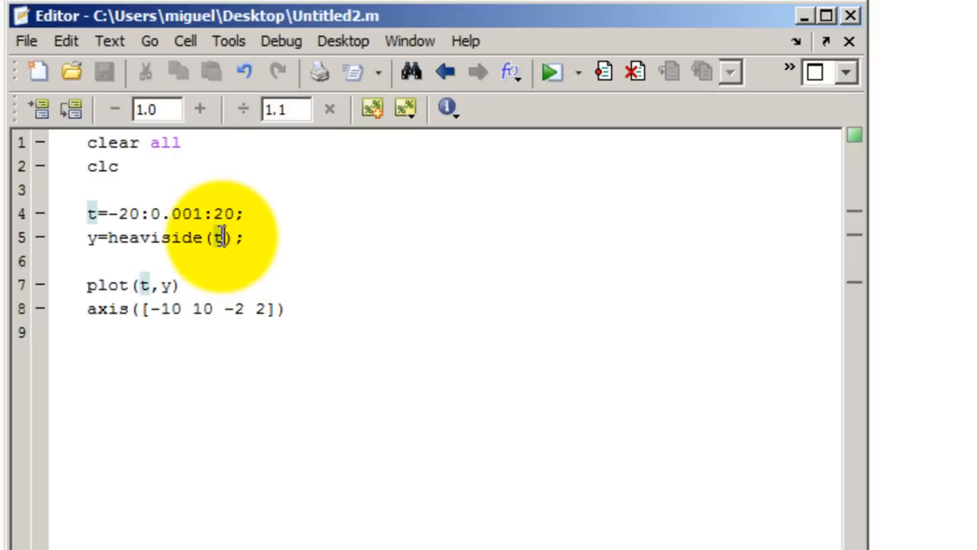
{"action": "type", "text": "-5"}
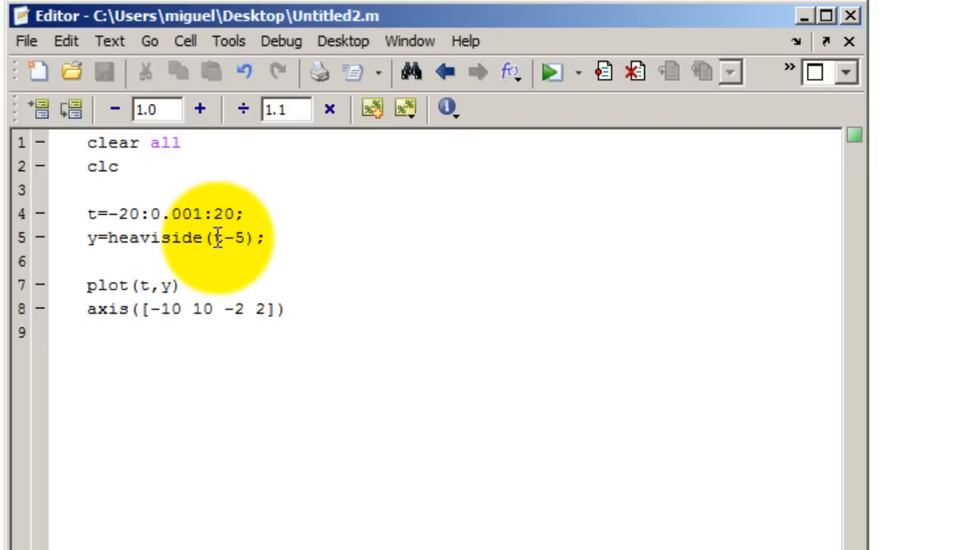
{"action": "mouse_move", "coordinate": [552, 71]}
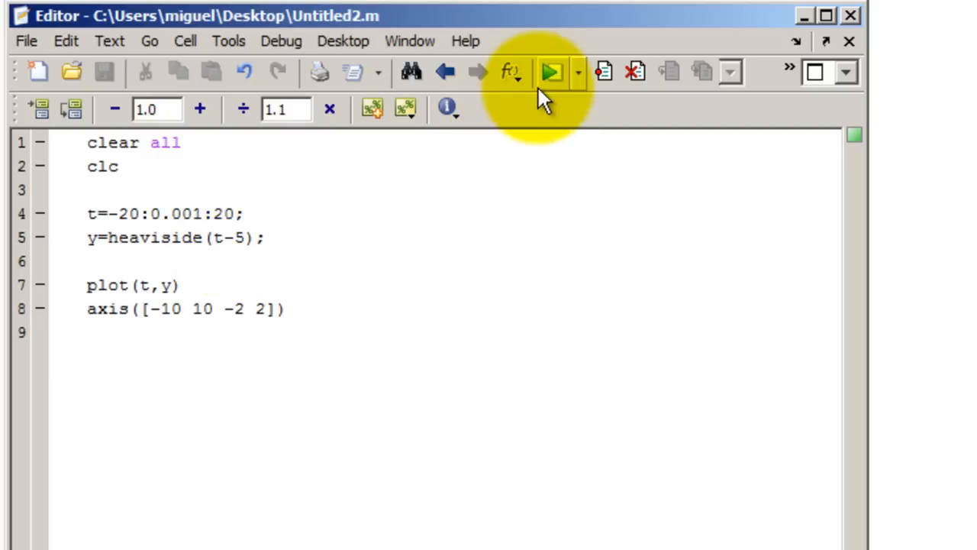
{"action": "left_click", "coordinate": [551, 71]}
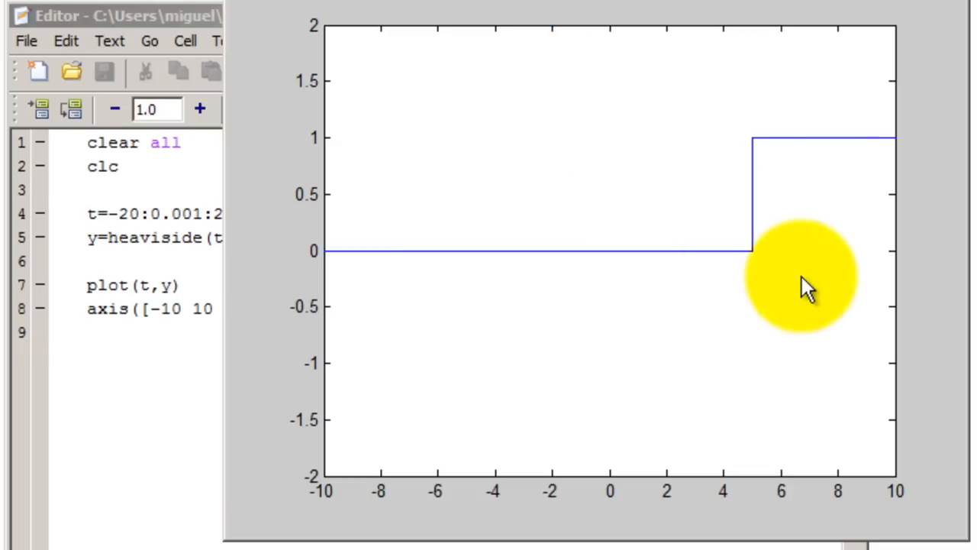
{"action": "mouse_move", "coordinate": [755, 145]}
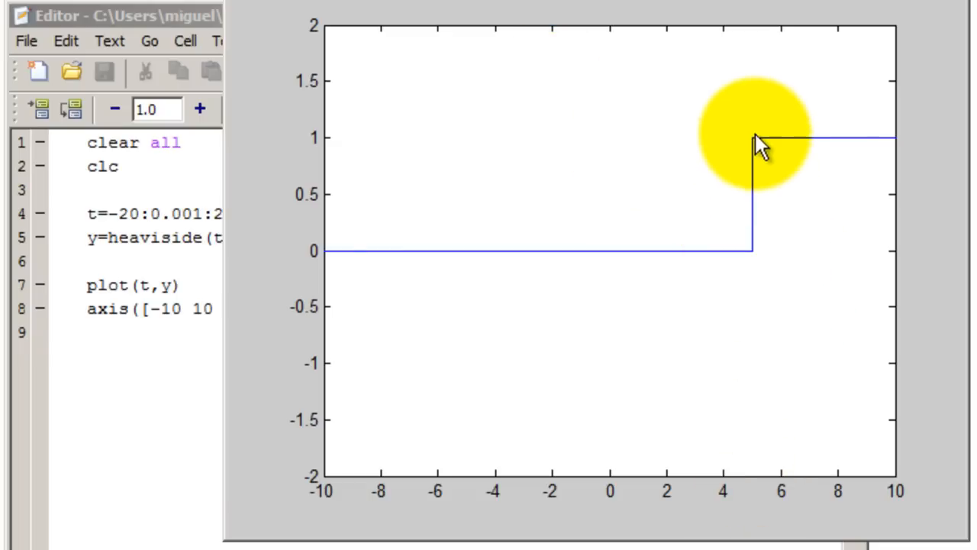
{"action": "mouse_move", "coordinate": [764, 252]}
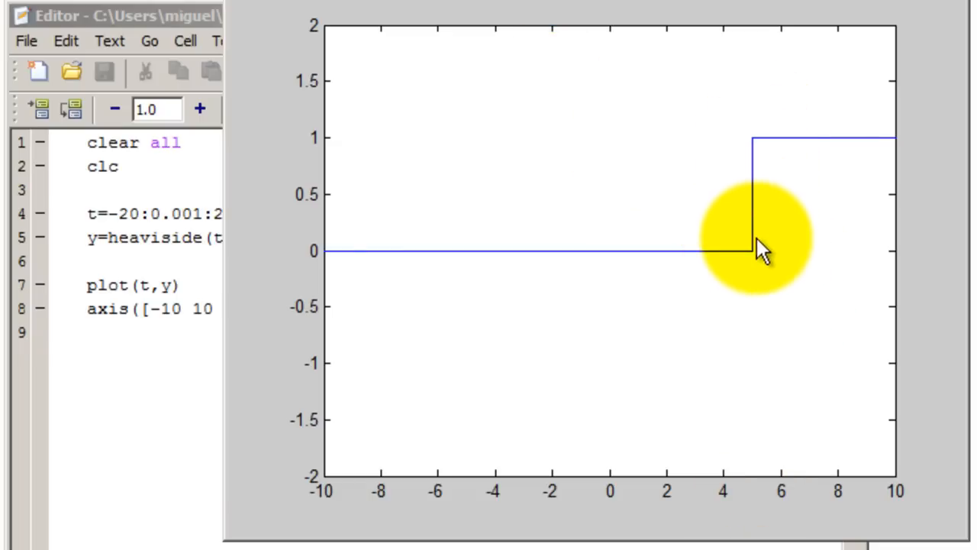
{"action": "mouse_move", "coordinate": [783, 99]}
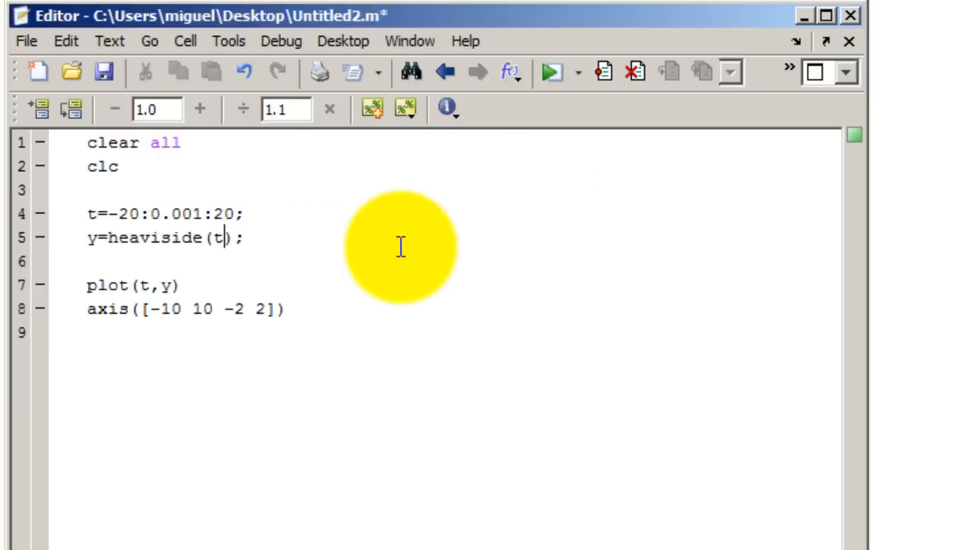
Change the argument to heaviside(t+5) and rerun, plotting the step at t = -5
{"action": "type", "text": "+"}
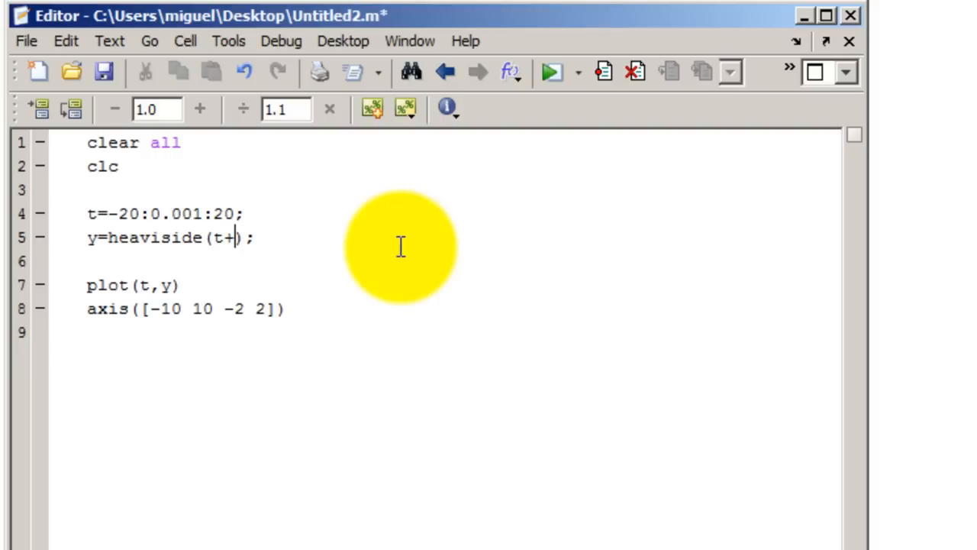
{"action": "type", "text": "5"}
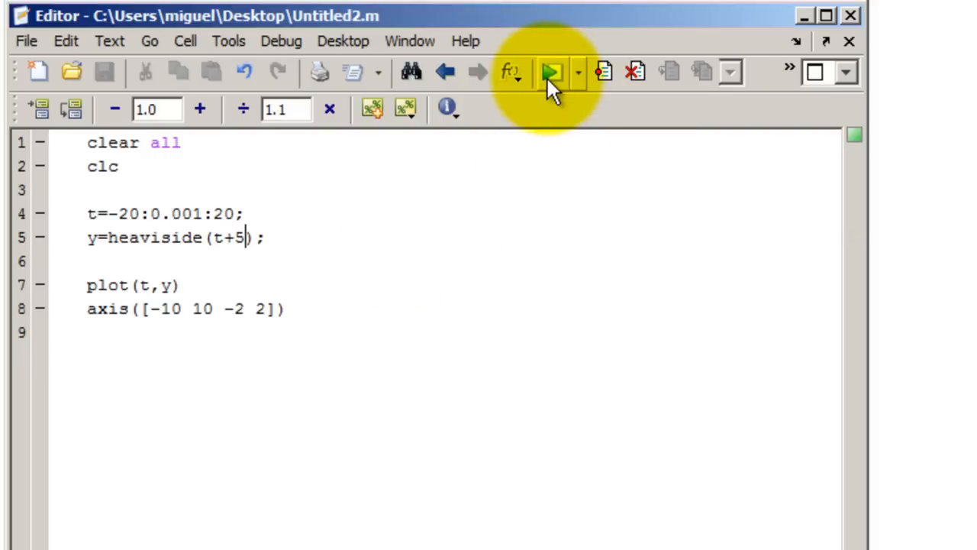
{"action": "left_click", "coordinate": [551, 72]}
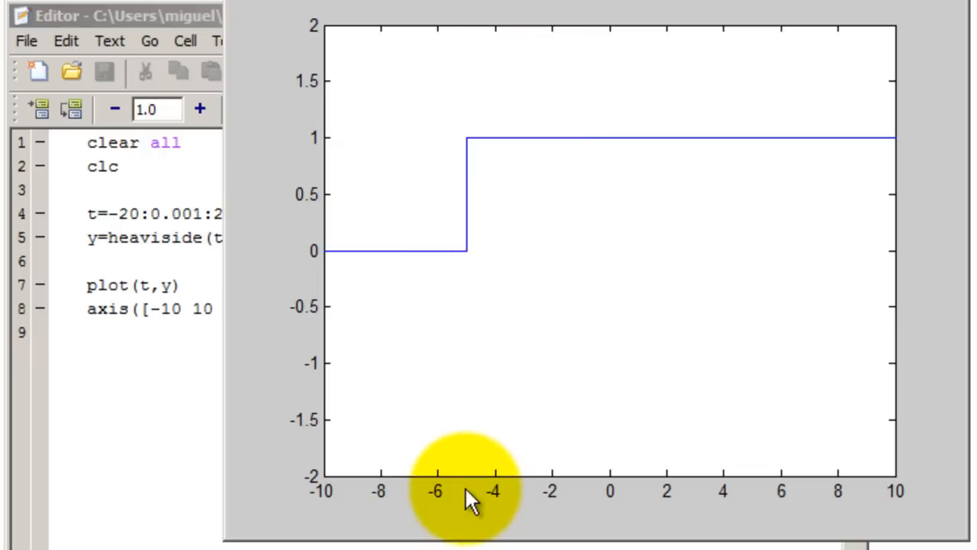
{"action": "mouse_move", "coordinate": [470, 469]}
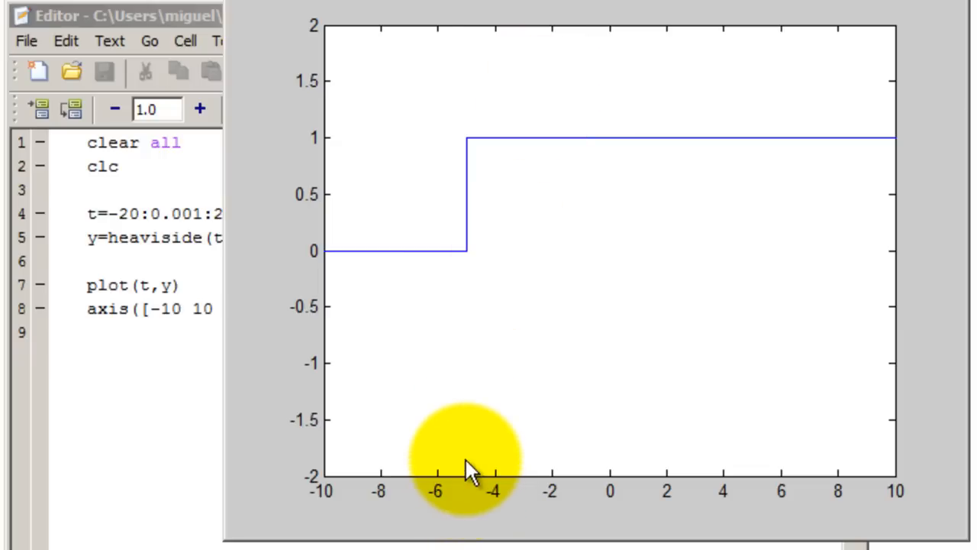